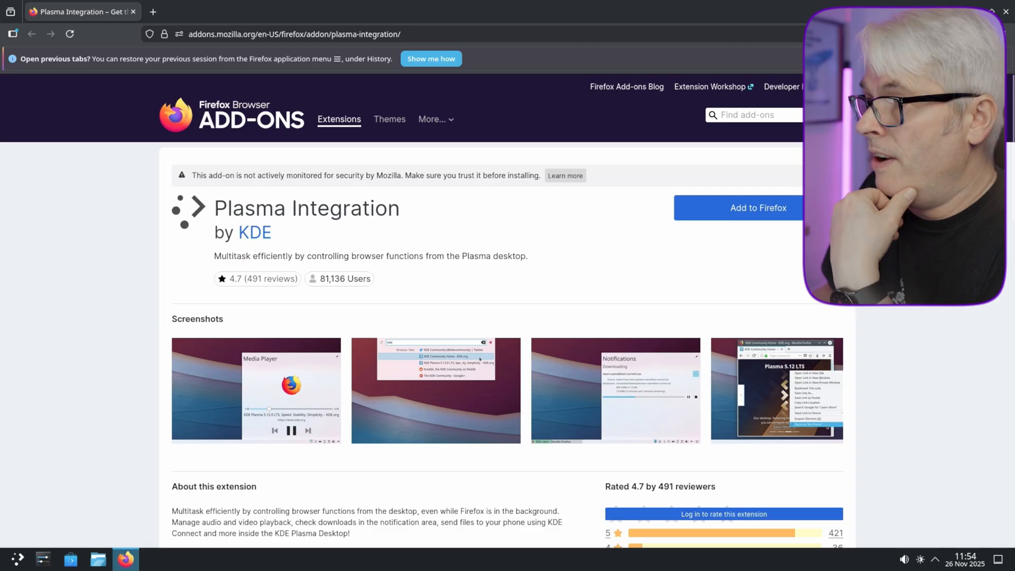
Become root in Konsole and install Kdenlive with pkg install kdenlive.
click(16, 557)
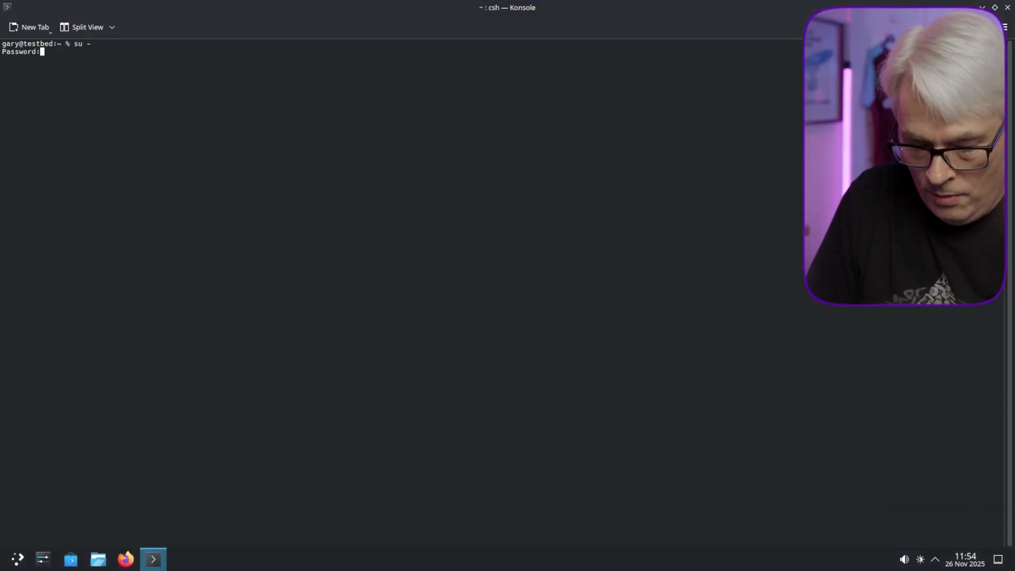
key(Return)
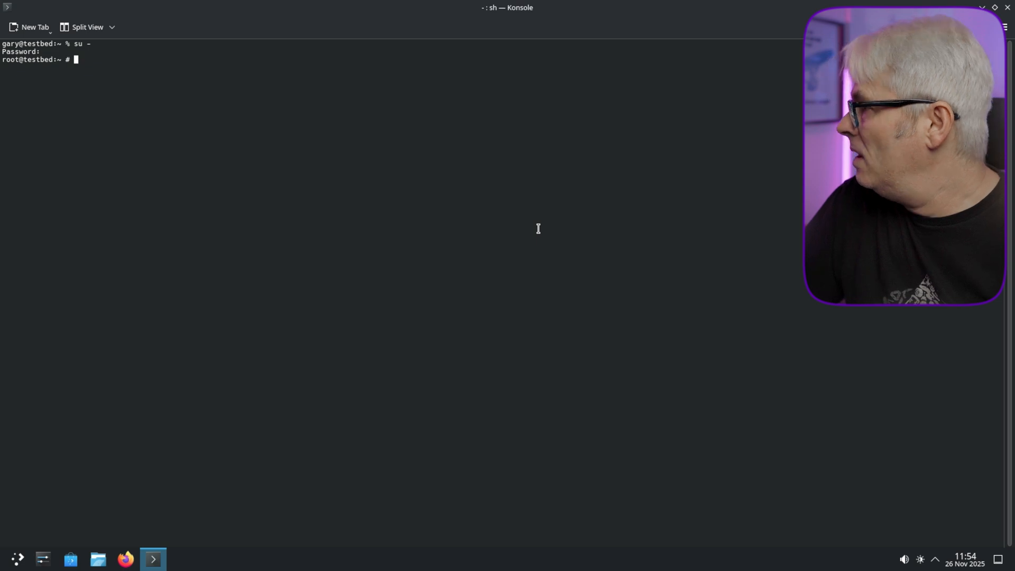
mouse_move(184, 233)
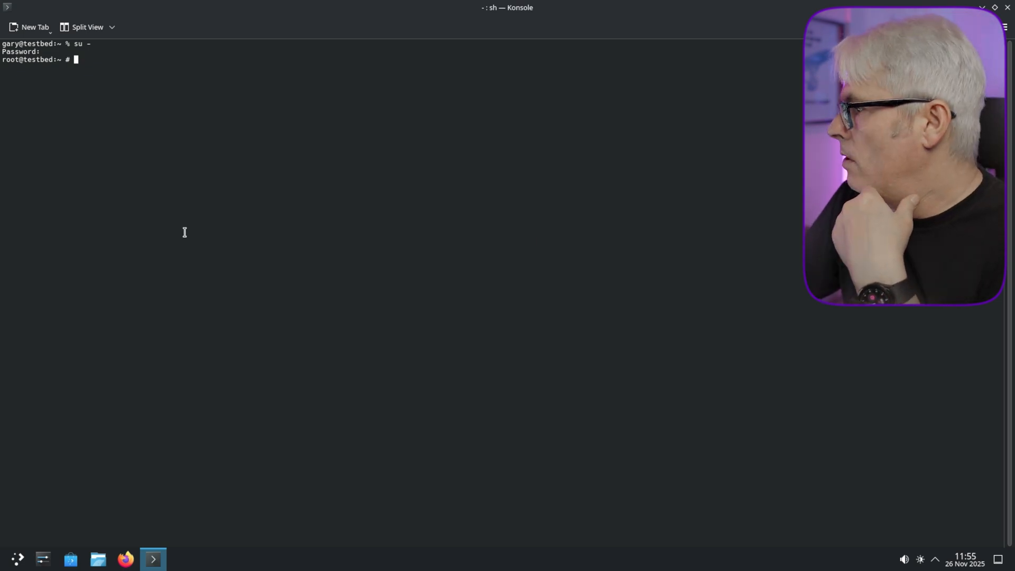
mouse_move(8, 273)
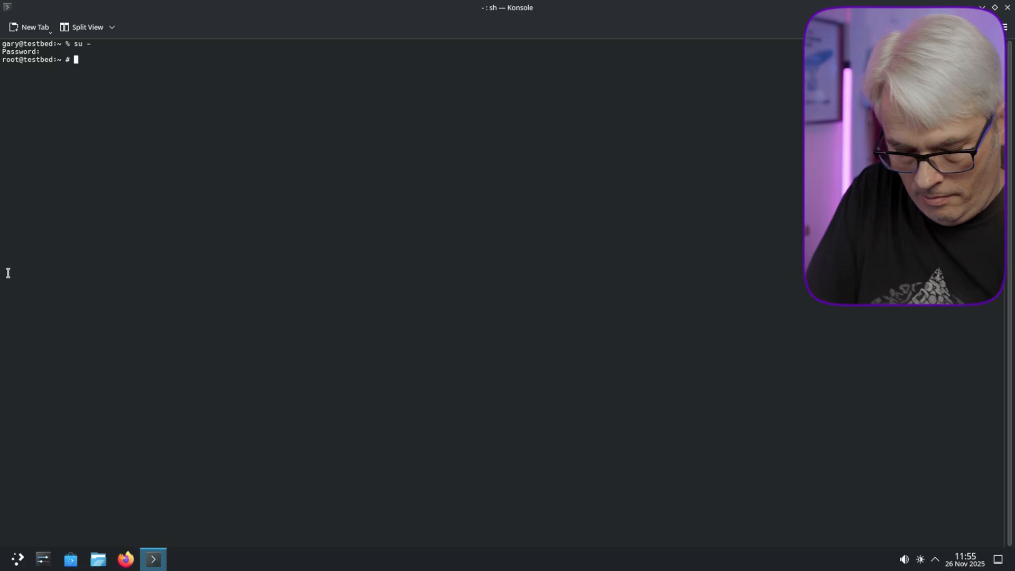
text(pkg install)
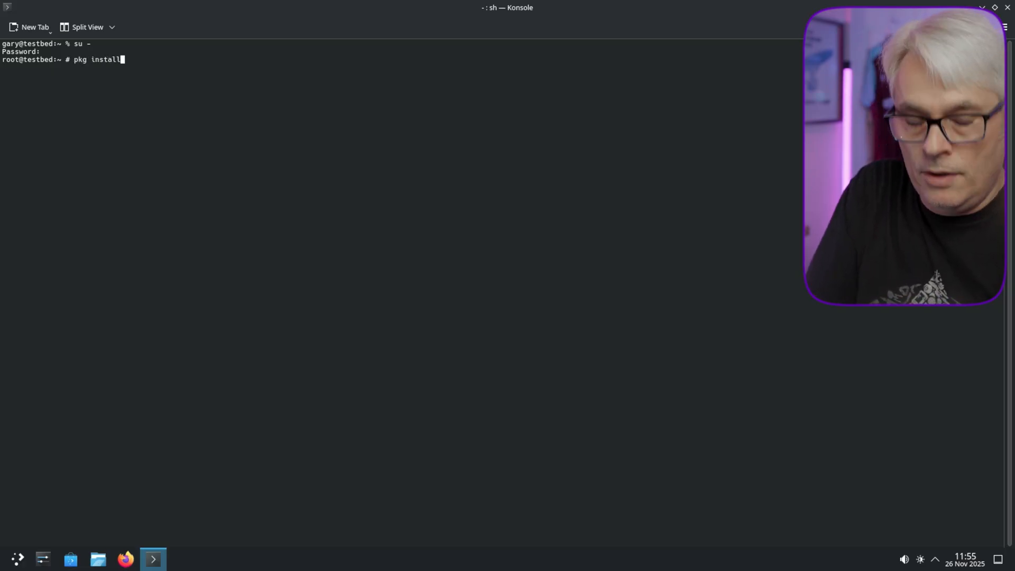
text(kdenl)
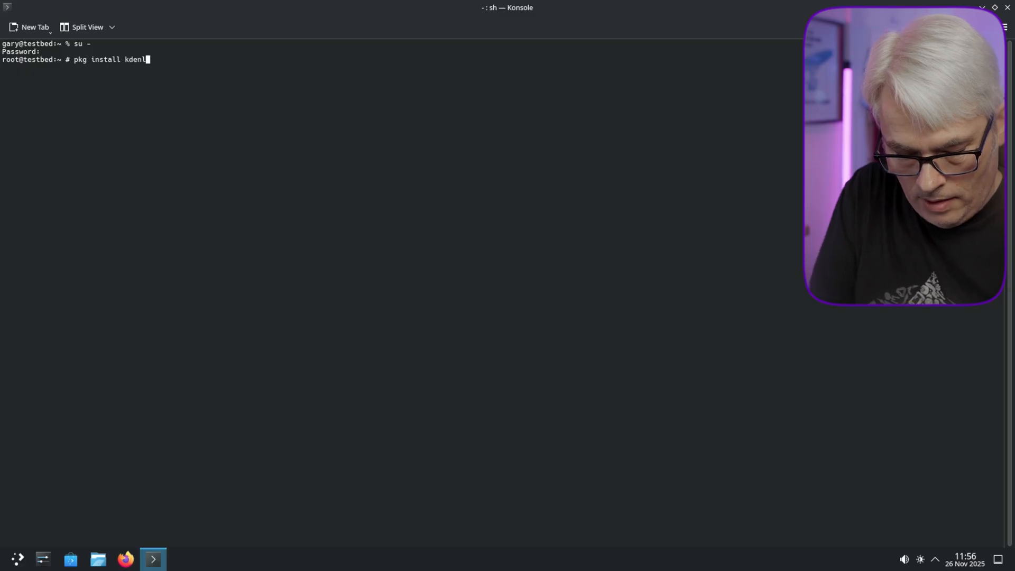
key(Return)
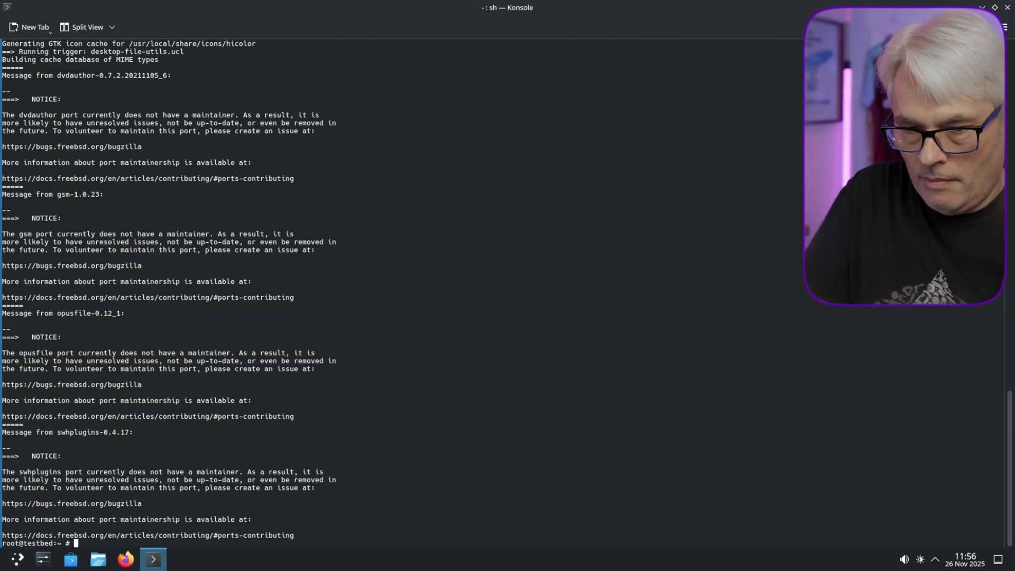
Install VLC and its nine dependencies with pkg install vlc, answering y.
text(pkg install)
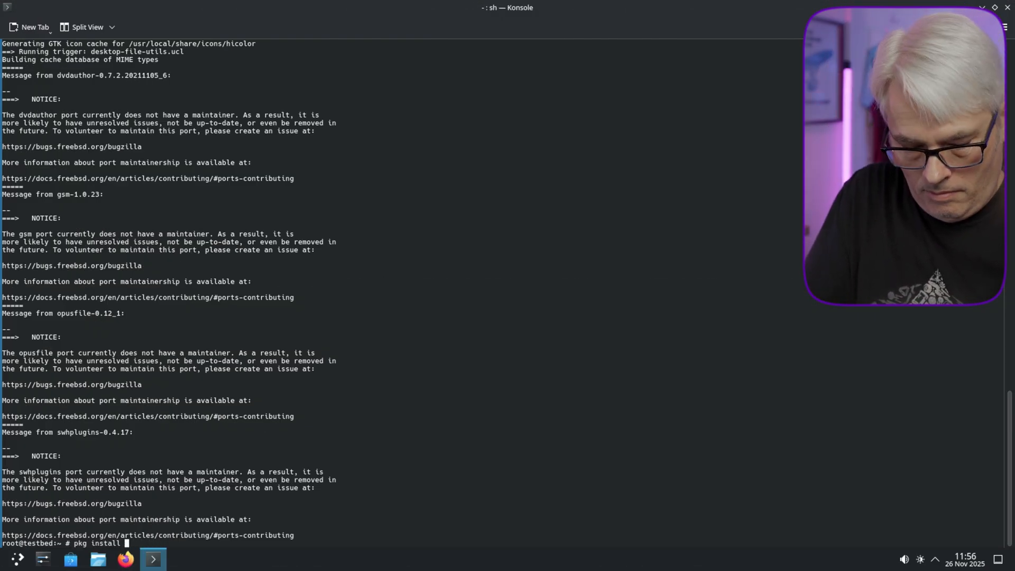
text(vlc)
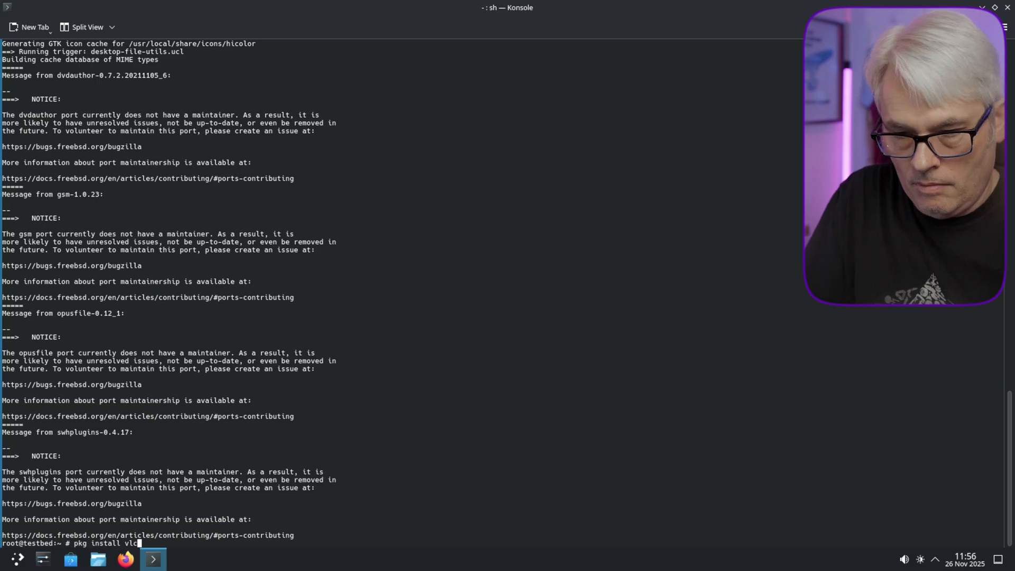
key(Return)
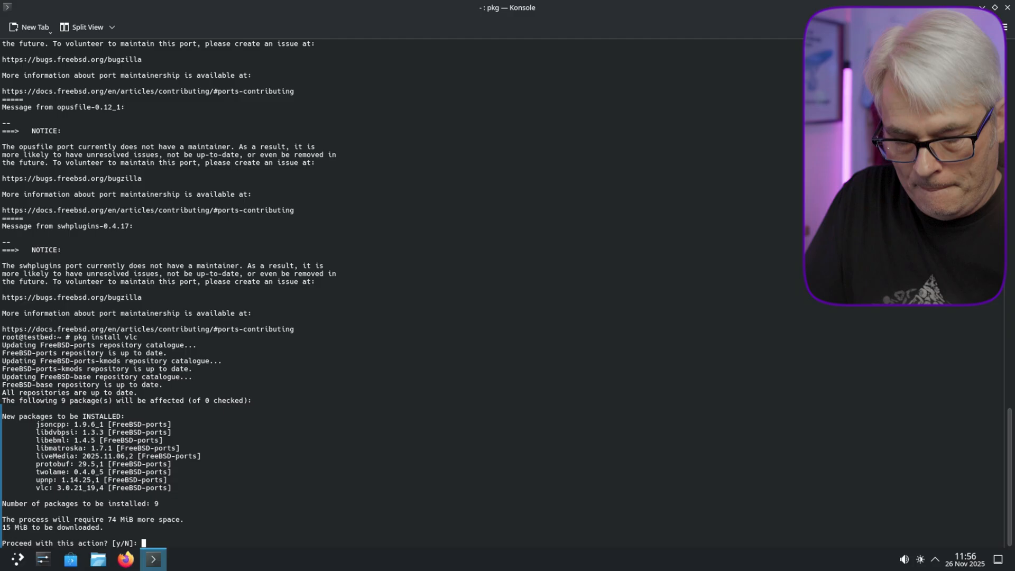
text(y)
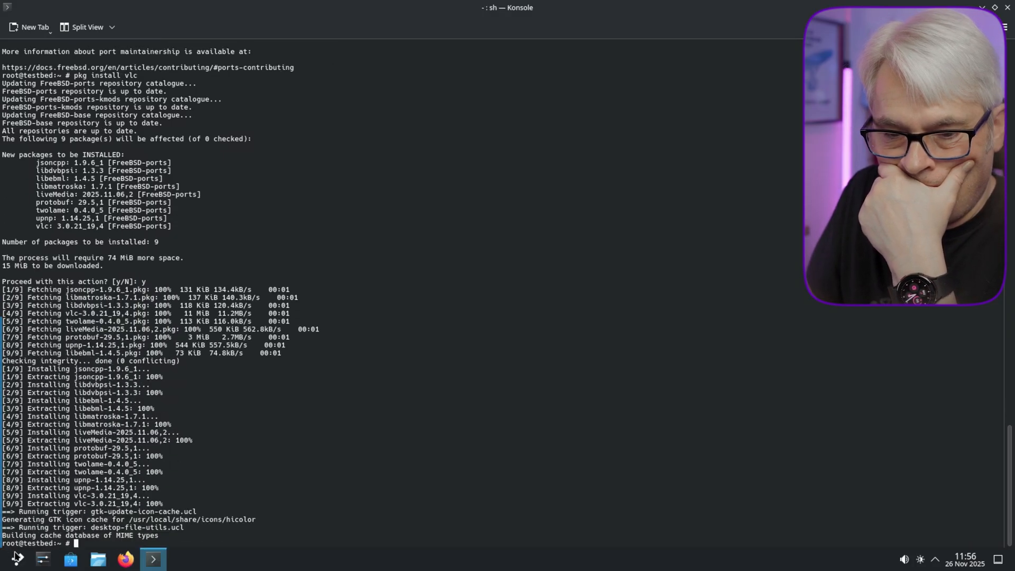
Launch Kdenlive from the application menu and show Sequence 1's clip properties reporting 4 tracks.
click(9, 558)
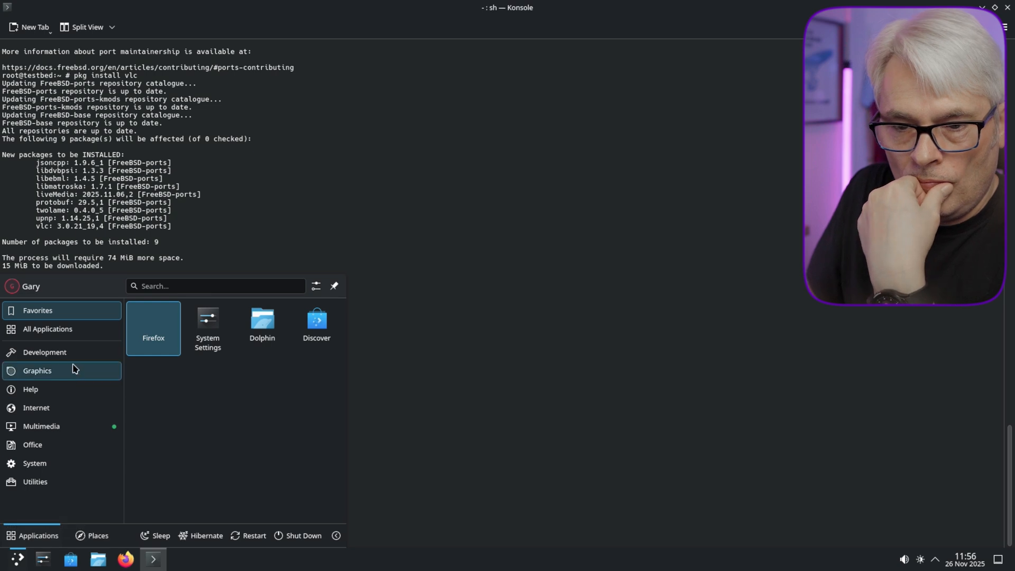
click(41, 426)
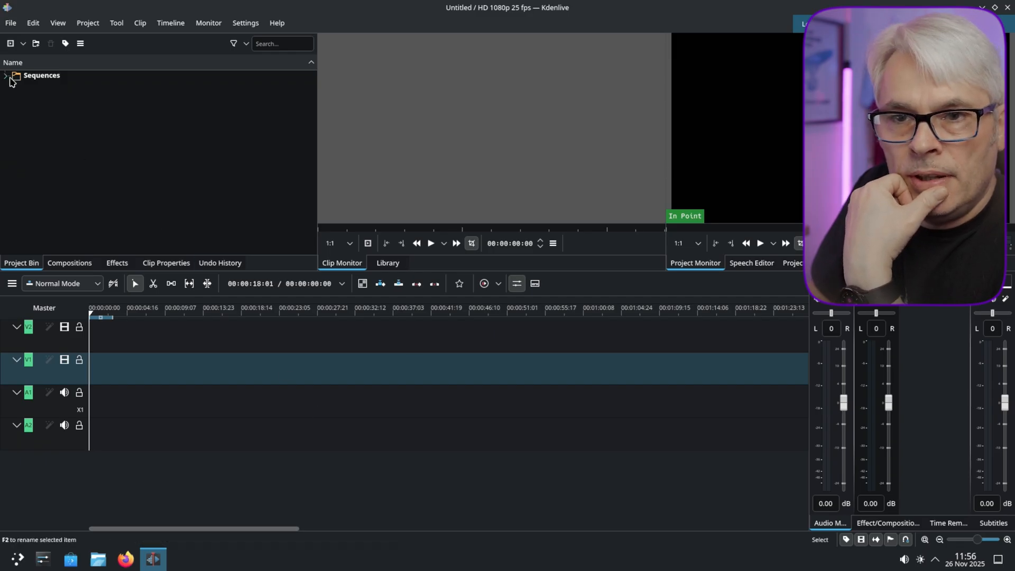
right_click(91, 94)
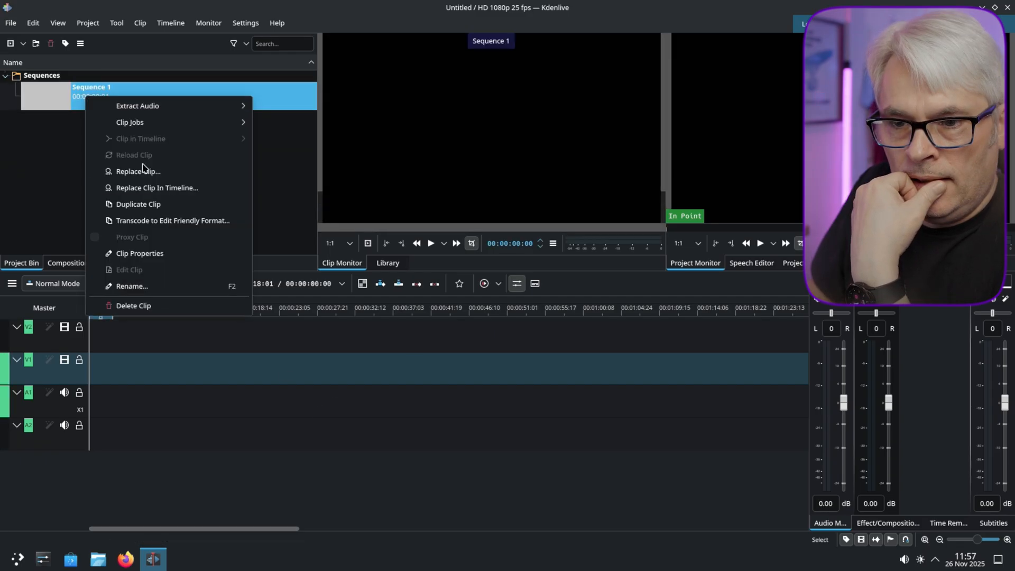
click(139, 253)
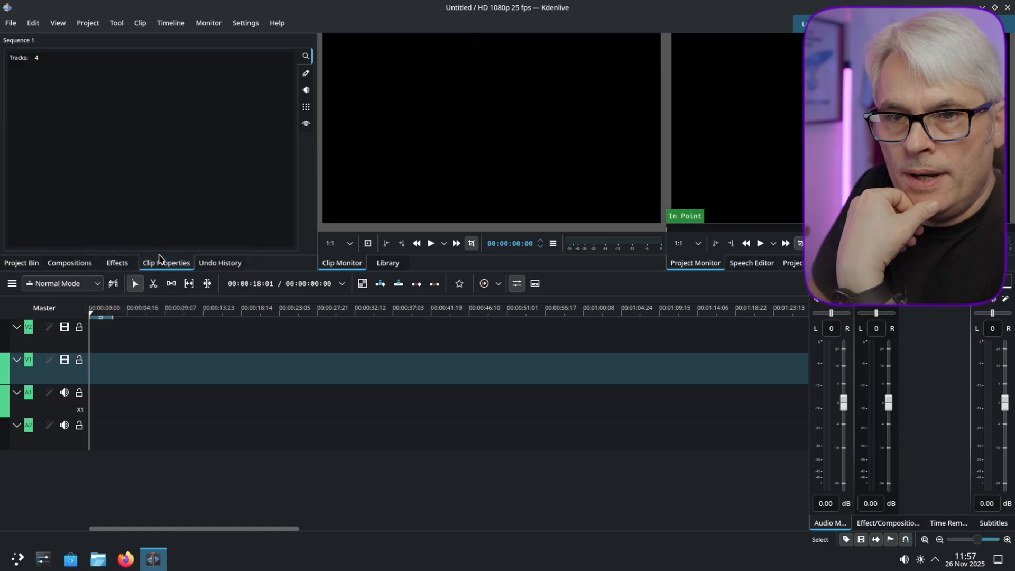
mouse_move(94, 158)
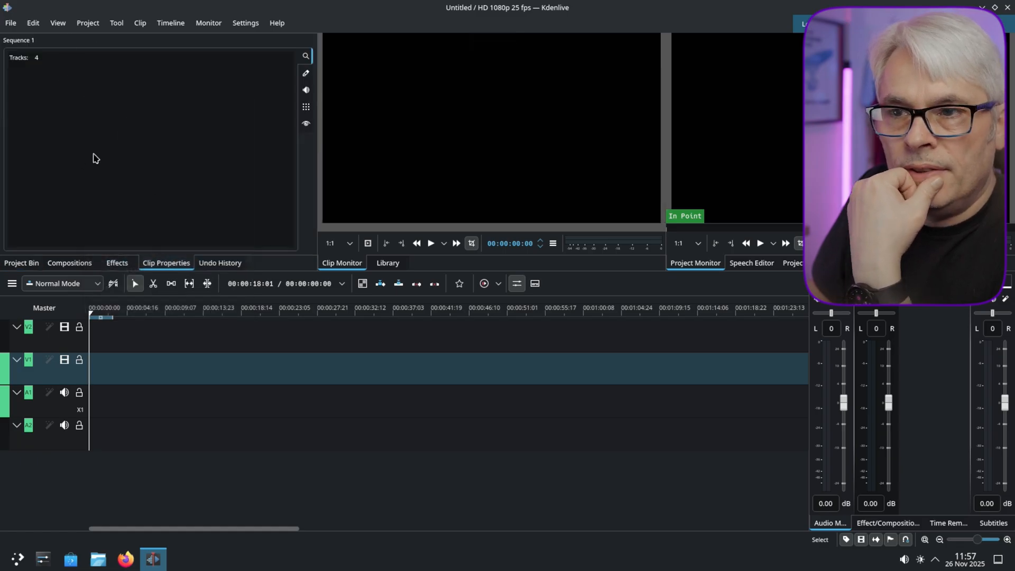
Change the project profile to 4K UHD 2160p 23.98 fps and confirm the switch.
click(87, 23)
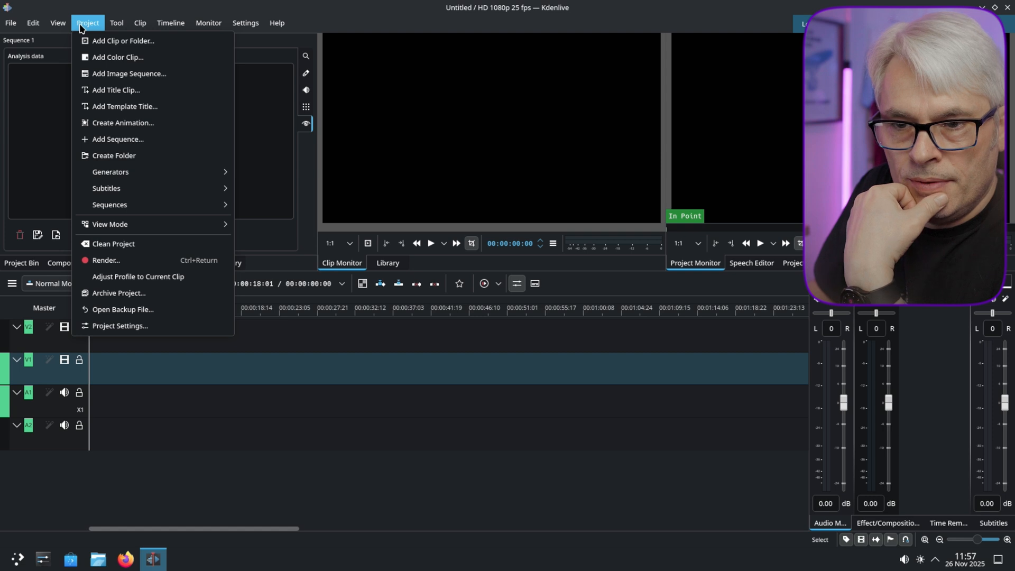
click(119, 326)
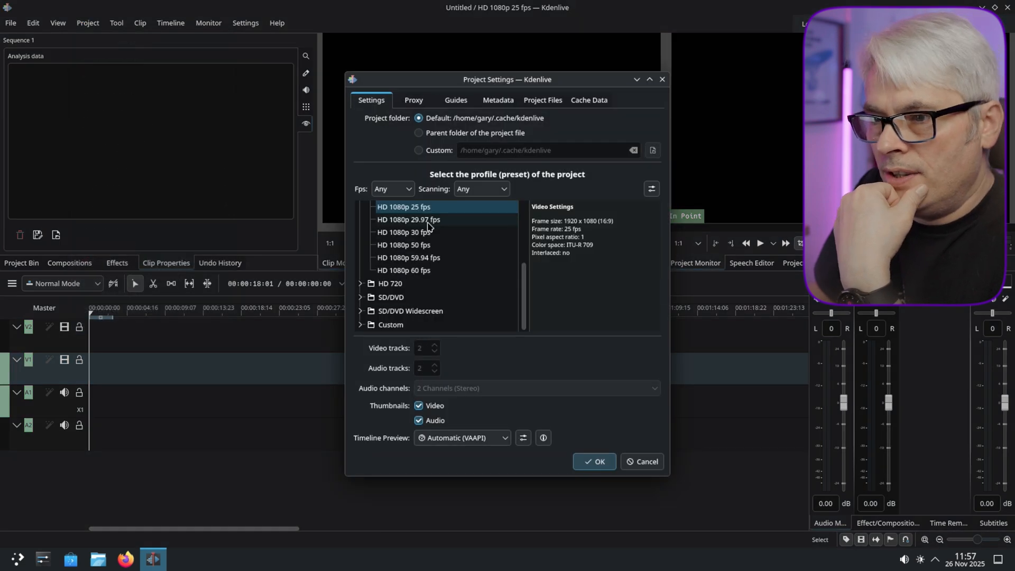
scroll(up, 3)
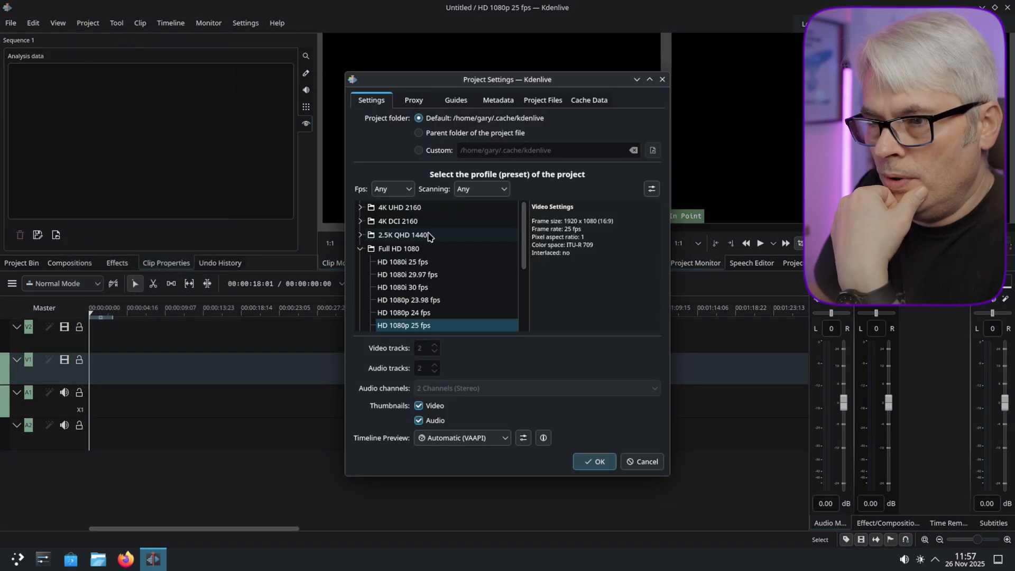
click(360, 248)
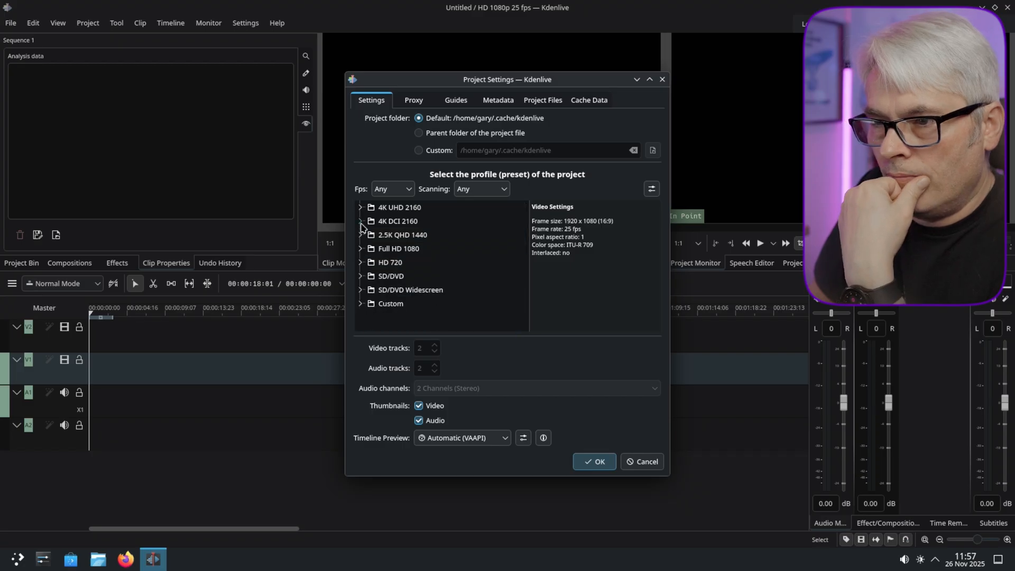
click(361, 207)
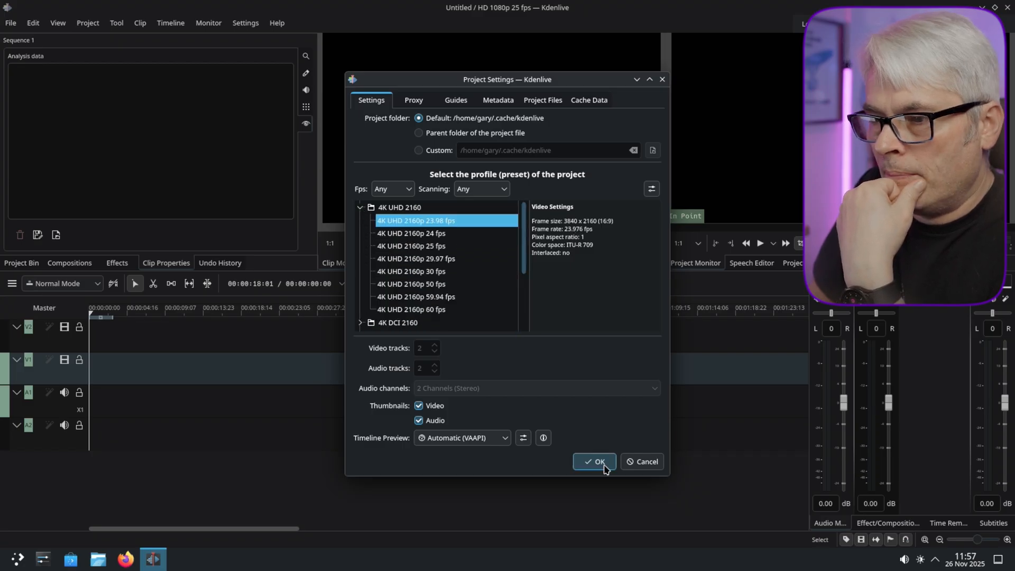
click(593, 462)
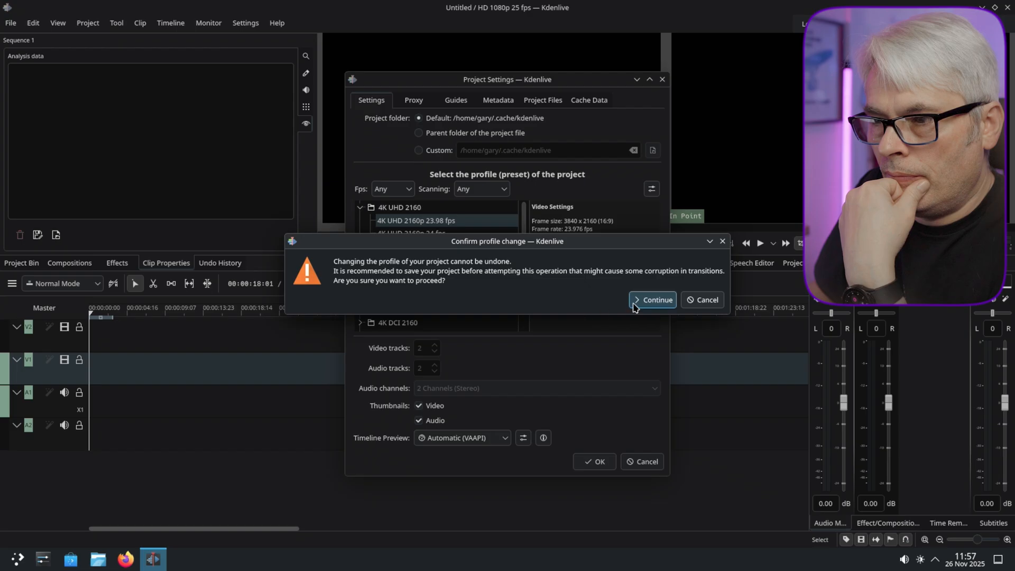
click(655, 300)
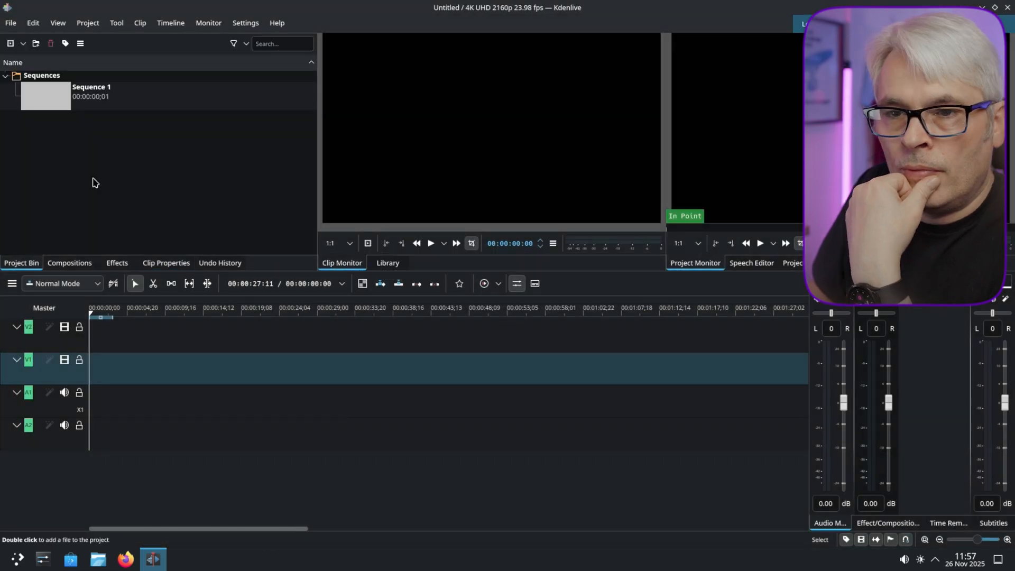
Inspect the context options of the bin and the empty timeline area.
right_click(93, 182)
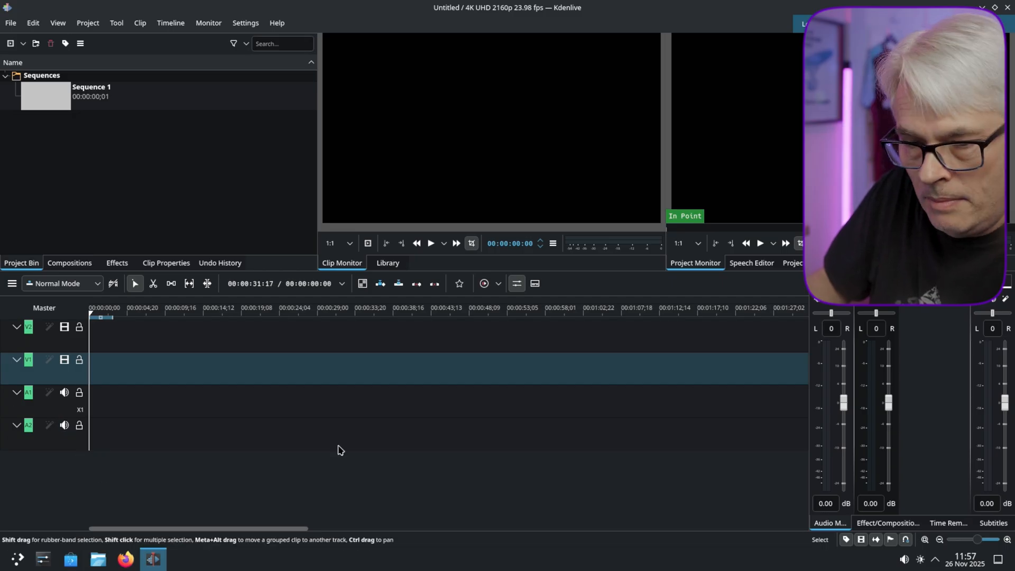
right_click(339, 434)
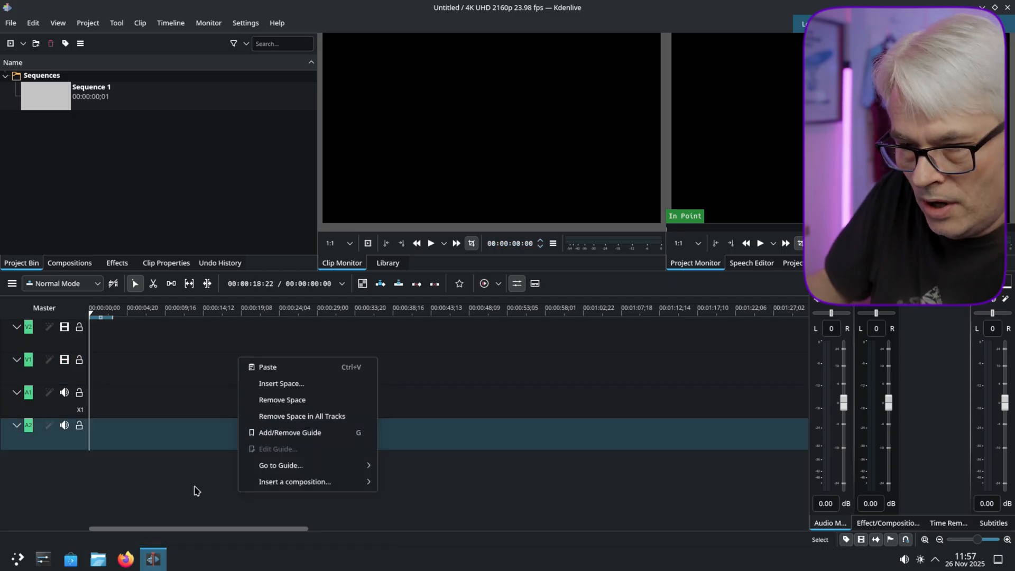
right_click(30, 441)
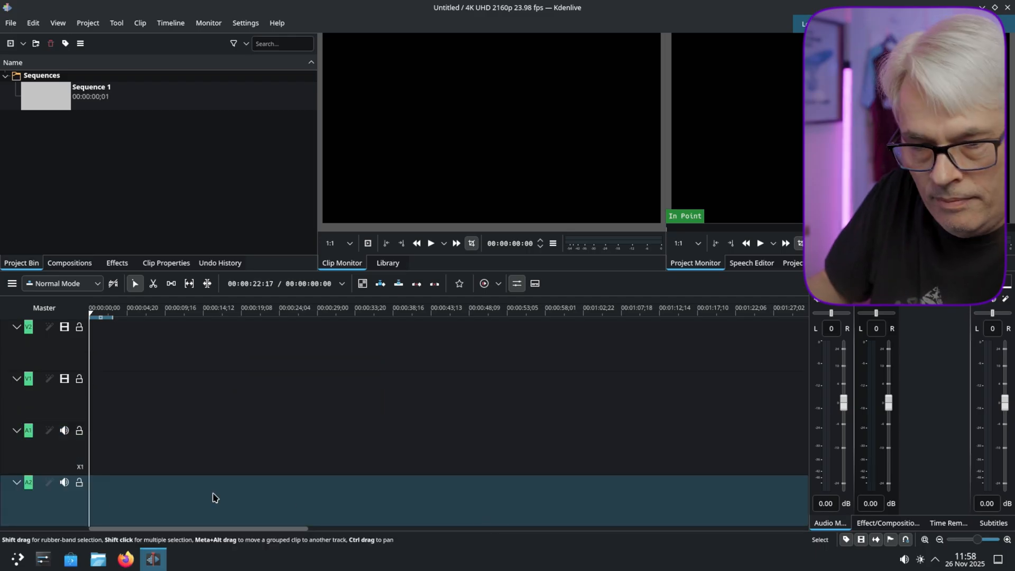
Browse the Transcode profiles in Configure Kdenlive, viewing Wav 48000Hz and DNxHD presets.
click(244, 22)
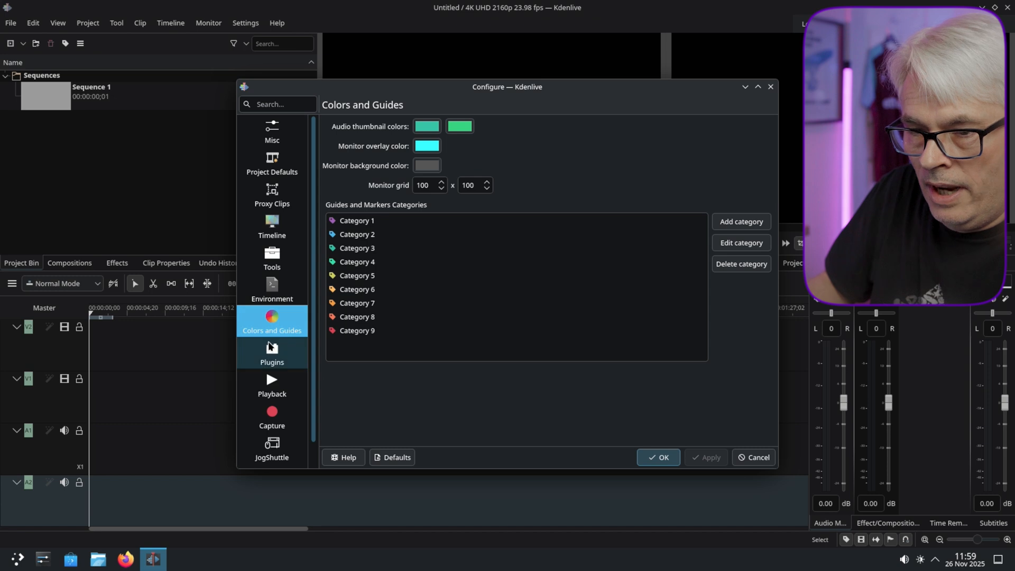
click(272, 451)
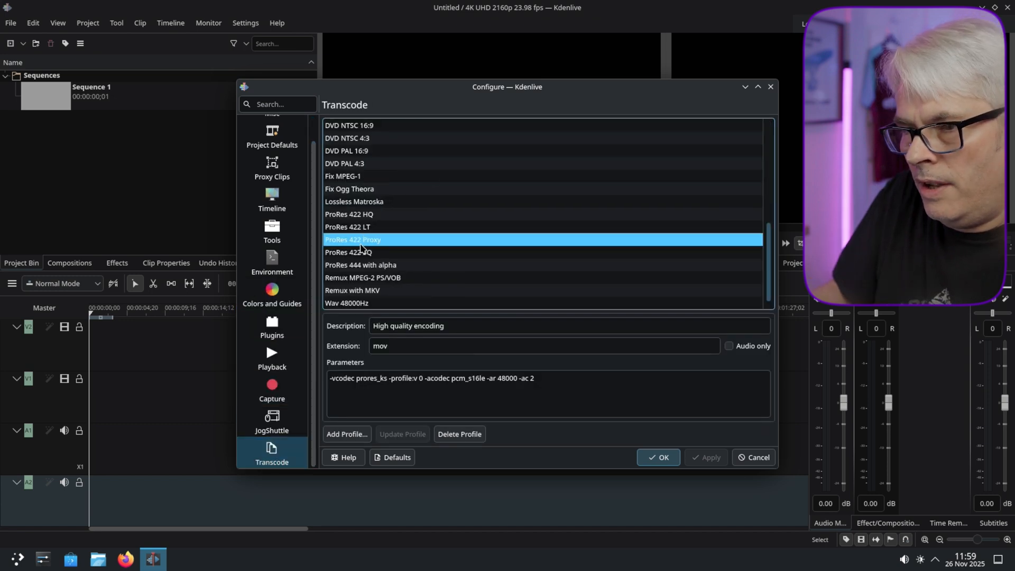
click(360, 265)
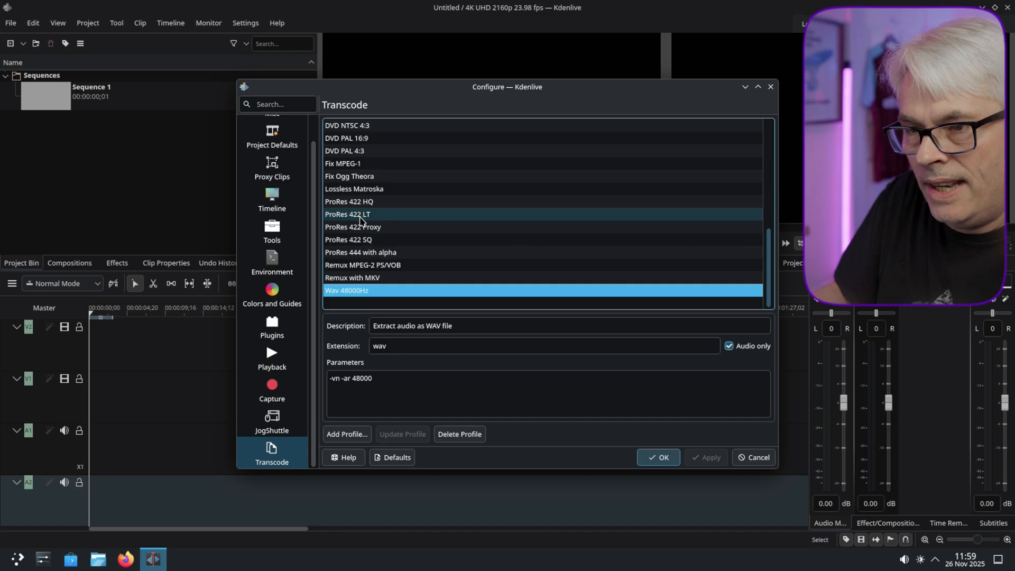
scroll(up, 3)
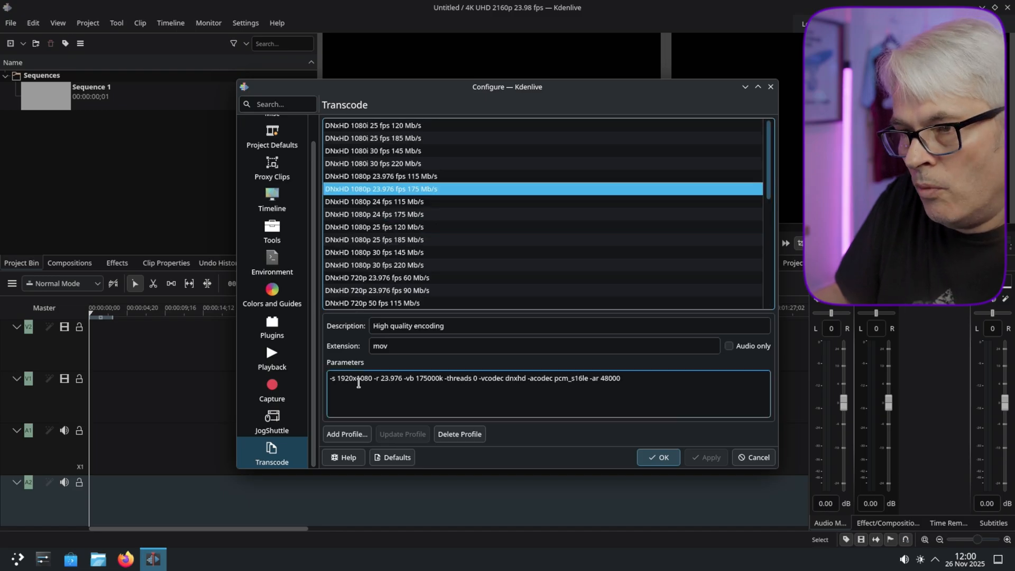
scroll(down, 3)
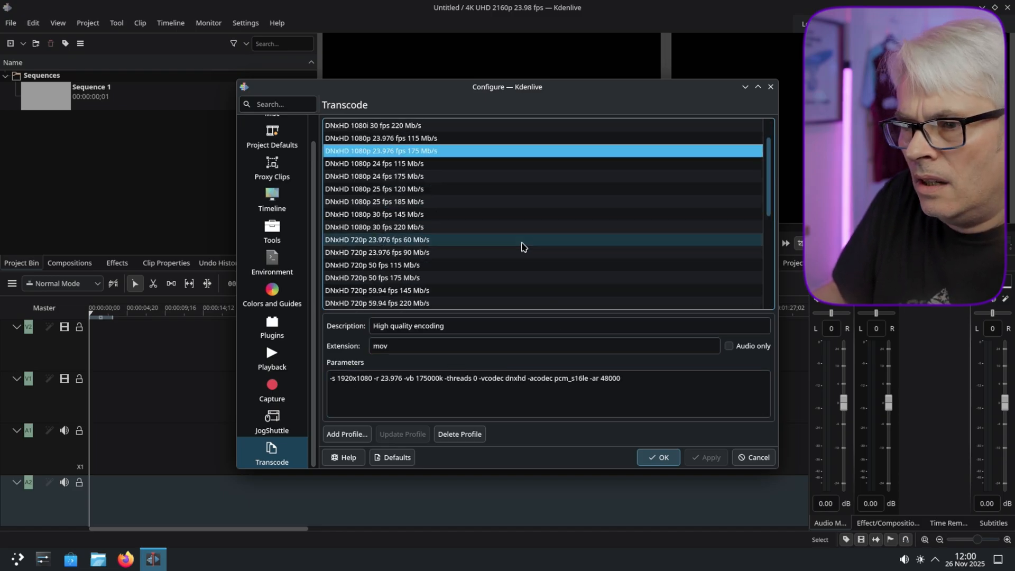
Apply 4 video and 4 audio tracks in Project Settings.
click(11, 22)
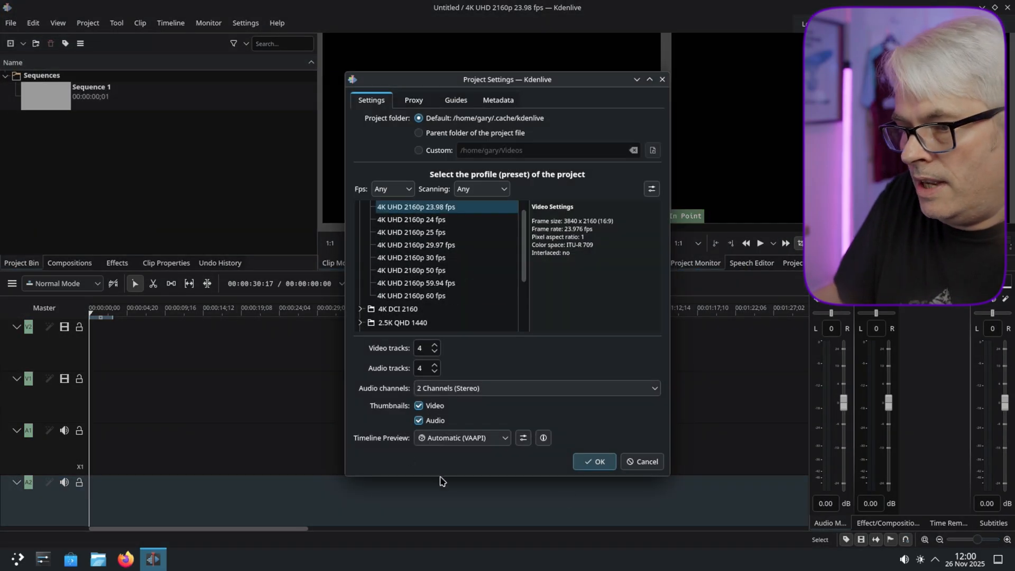
click(593, 462)
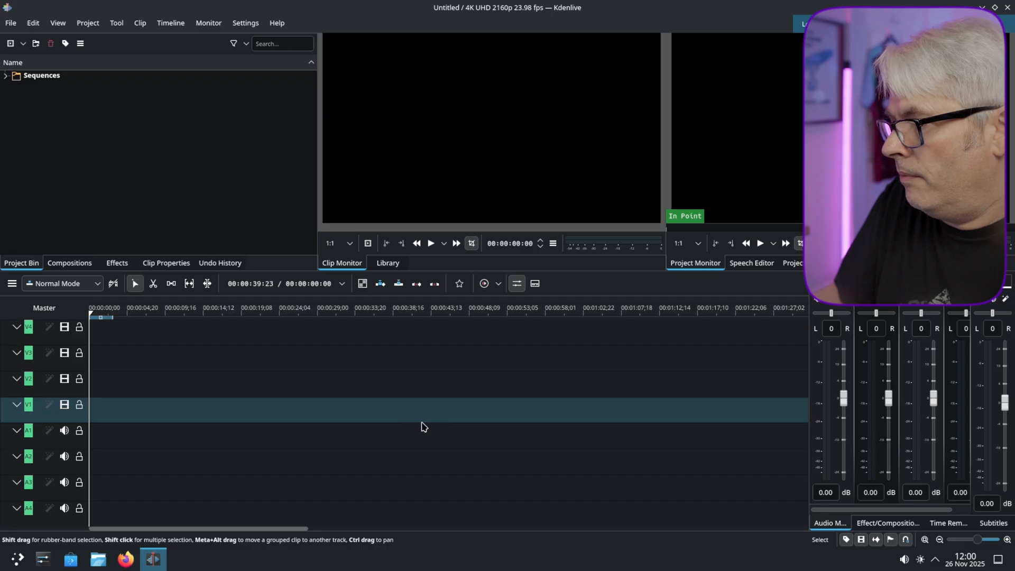